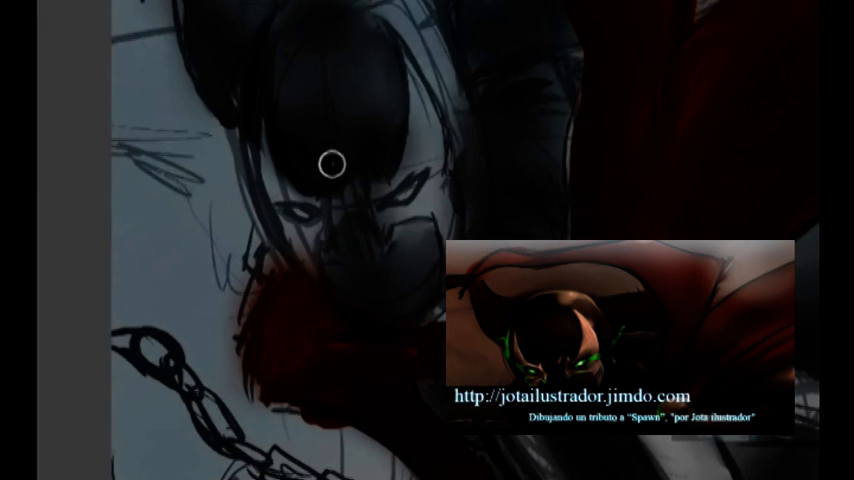
mouse_move(474, 122)
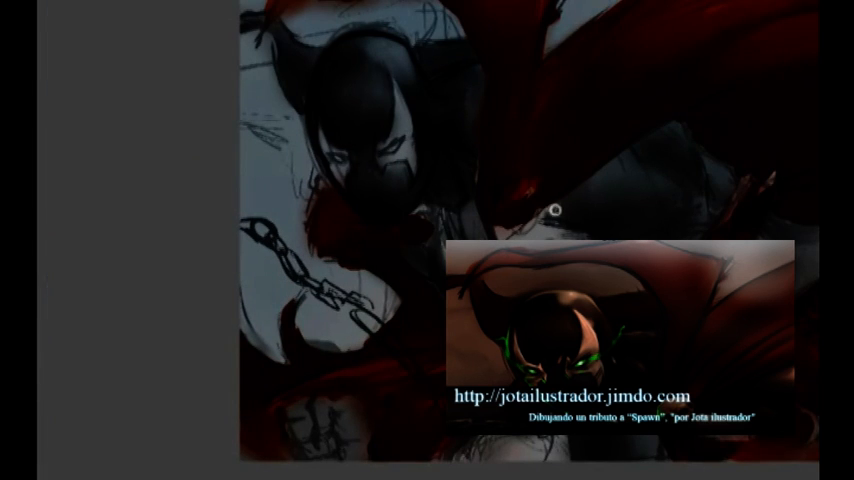
mouse_move(805, 252)
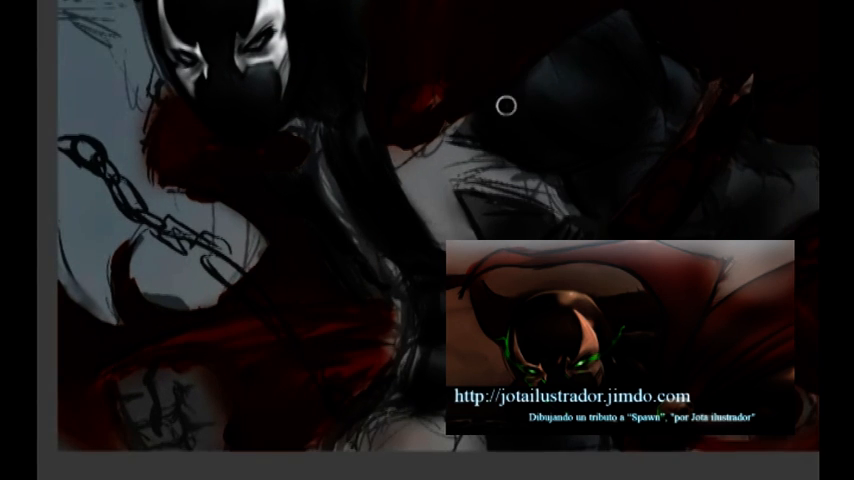
mouse_move(722, 235)
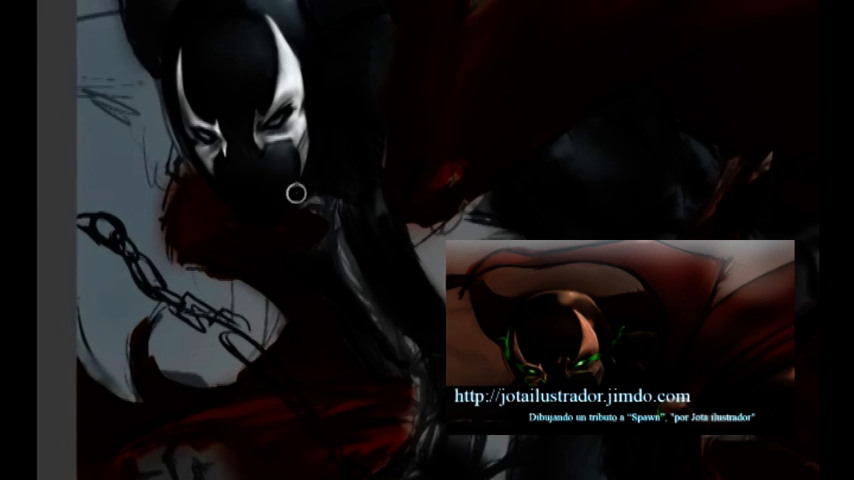
mouse_move(706, 175)
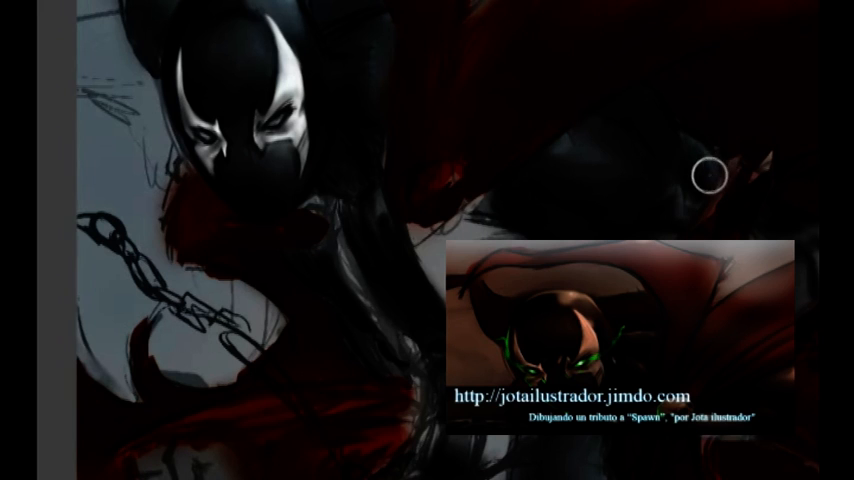
mouse_move(490, 78)
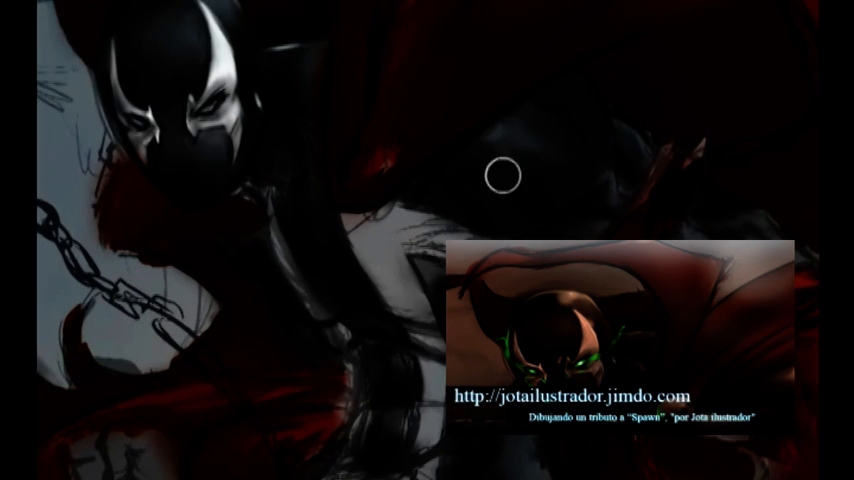
mouse_move(317, 144)
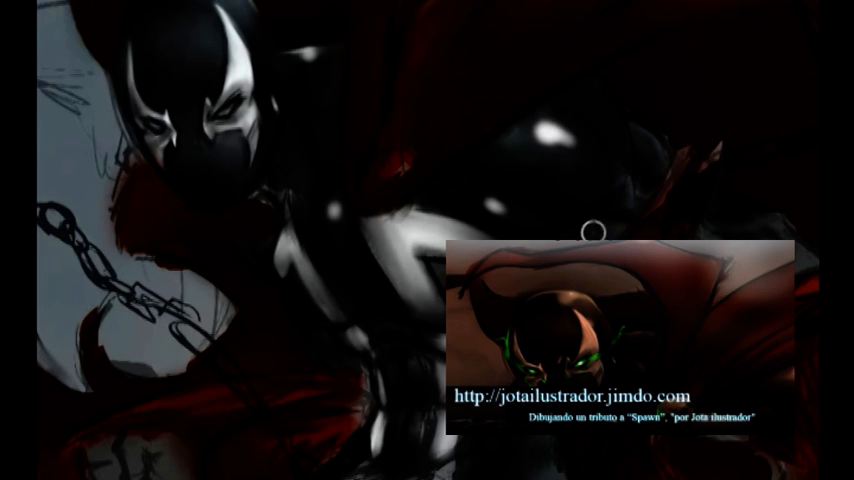
mouse_move(492, 208)
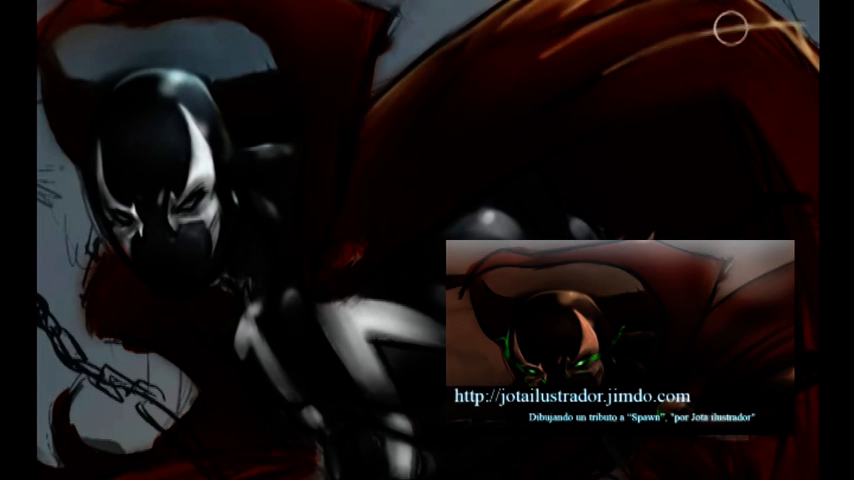
mouse_move(452, 82)
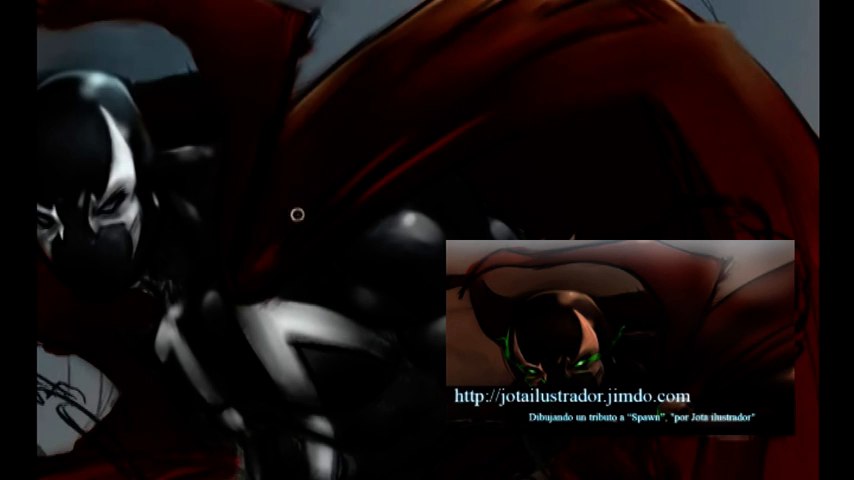
mouse_move(322, 182)
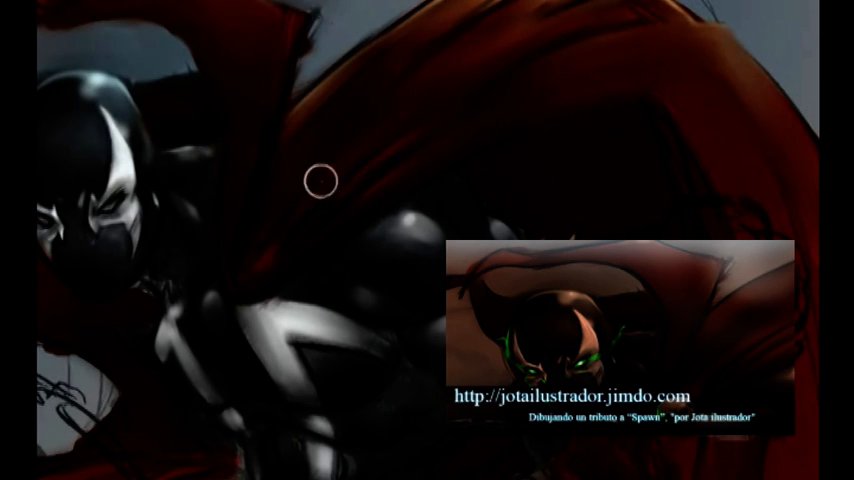